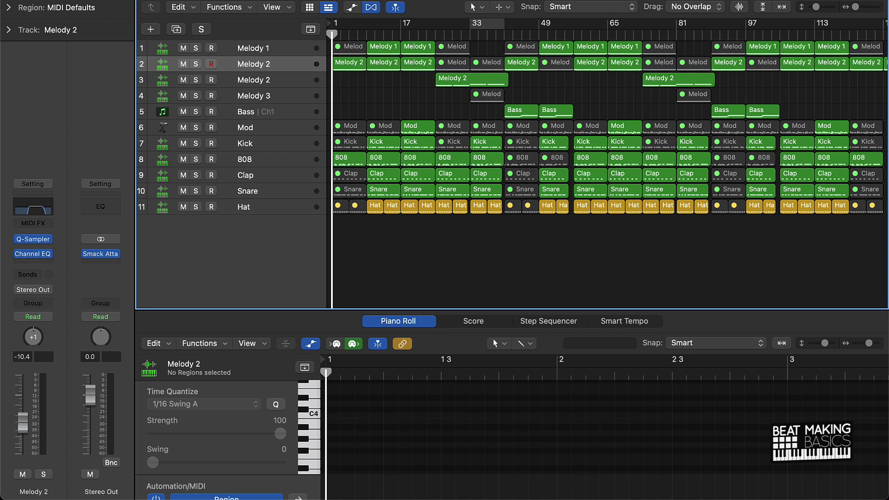
{"action": "mouse_move", "coordinate": [278, 69]}
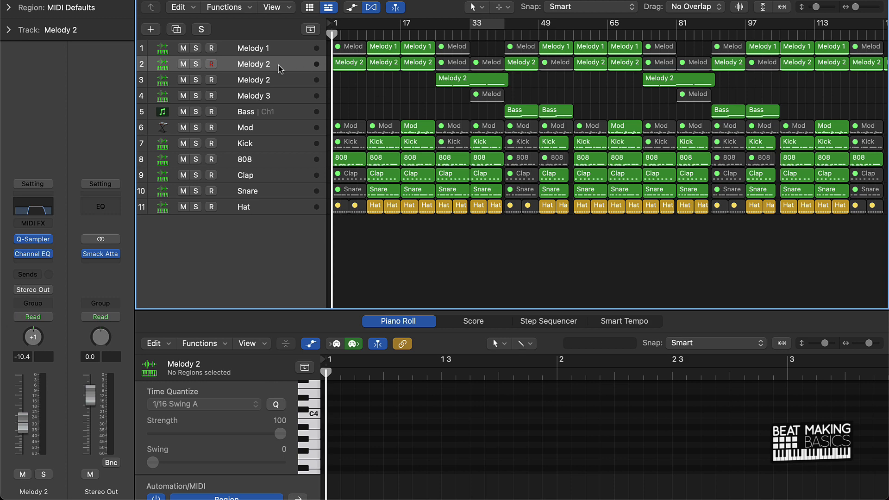
Open an empty Audio FX slot on the Melody 2 channel strip
{"action": "left_click", "coordinate": [32, 239]}
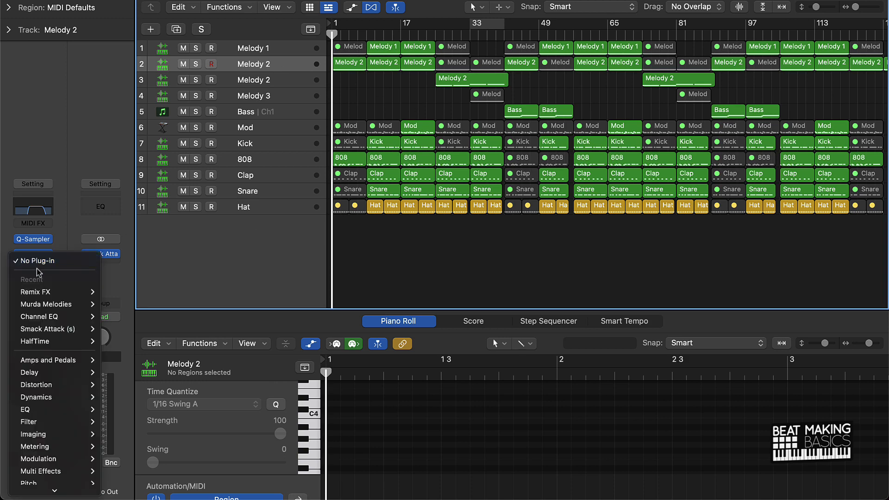
{"action": "mouse_move", "coordinate": [40, 471]}
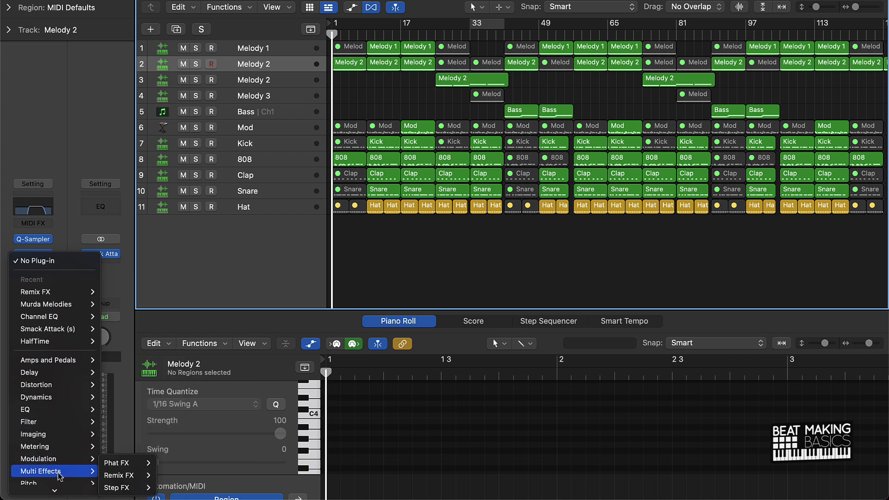
{"action": "mouse_move", "coordinate": [71, 477]}
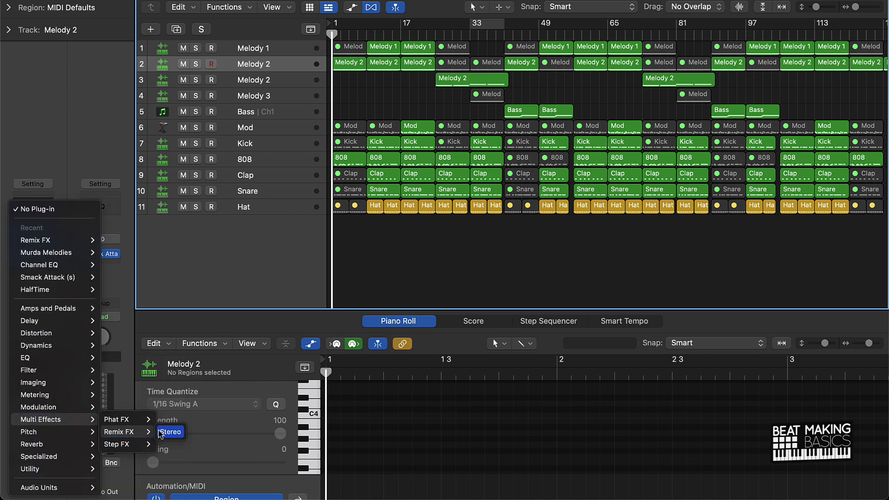
Insert Remix FX (Stereo) on Melody 2, audition it, and close its window
{"action": "left_click", "coordinate": [169, 432]}
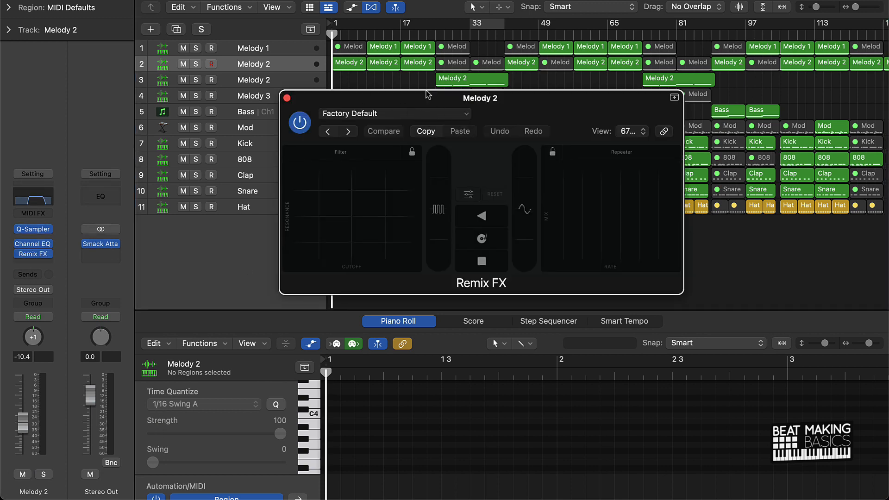
{"action": "mouse_move", "coordinate": [378, 86]}
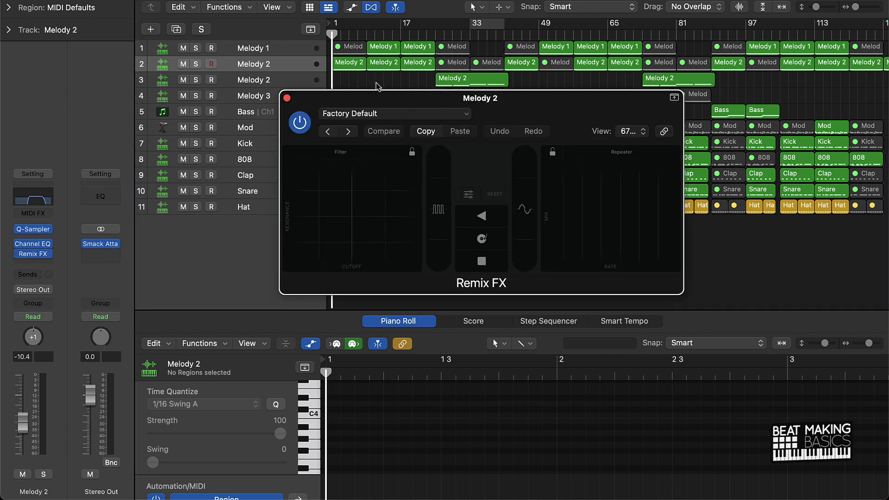
{"action": "mouse_move", "coordinate": [336, 213]}
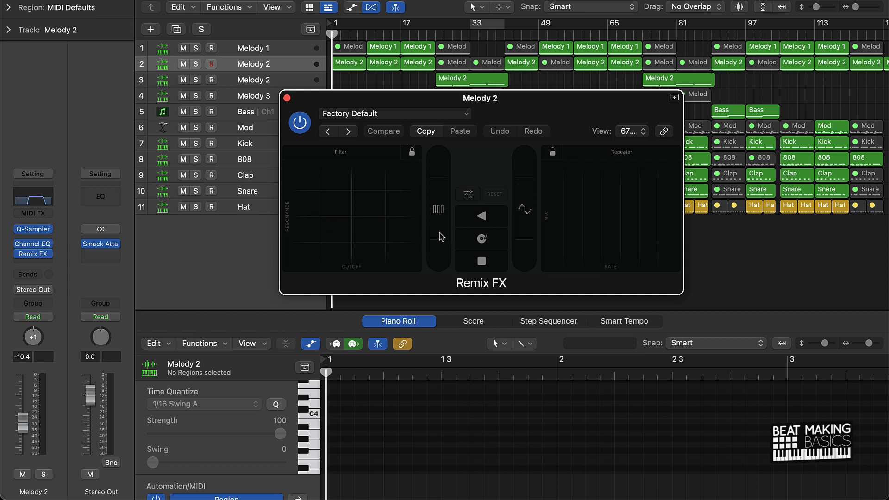
{"action": "mouse_move", "coordinate": [498, 268]}
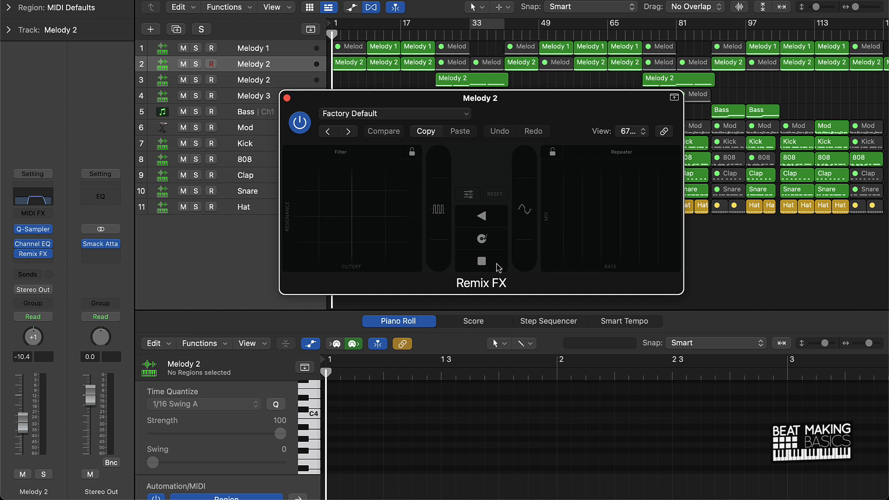
{"action": "mouse_move", "coordinate": [468, 101]}
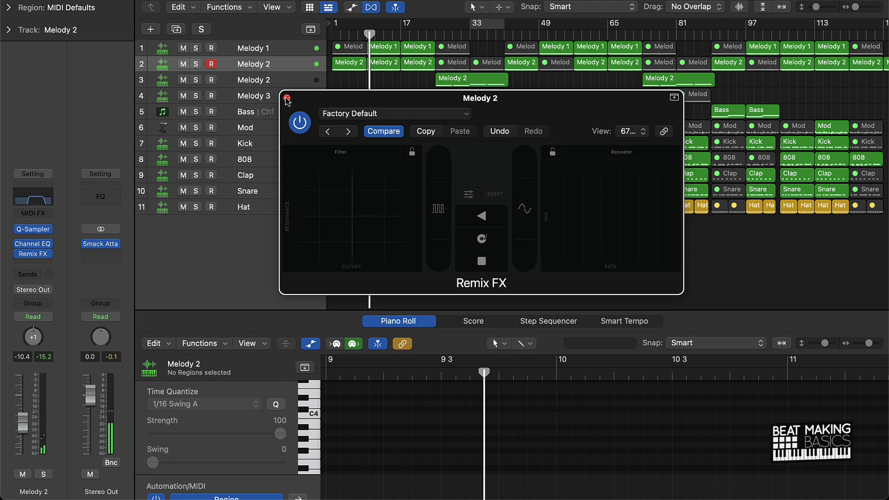
{"action": "left_click", "coordinate": [287, 99]}
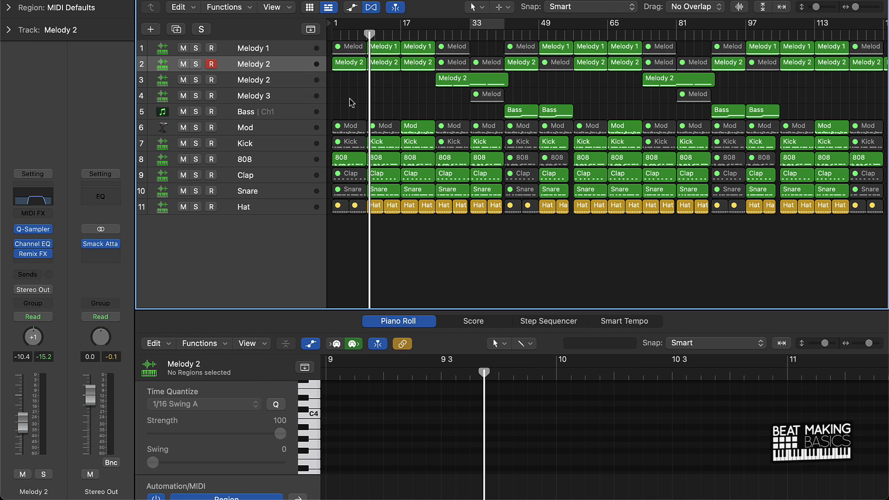
{"action": "mouse_move", "coordinate": [253, 52]}
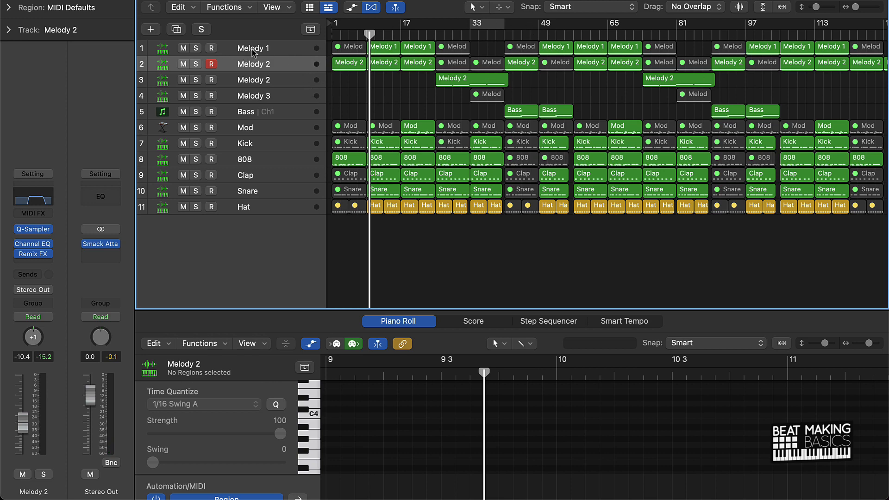
Select Melody 1 through Melody 3 together in the track list
{"action": "left_click", "coordinate": [253, 47]}
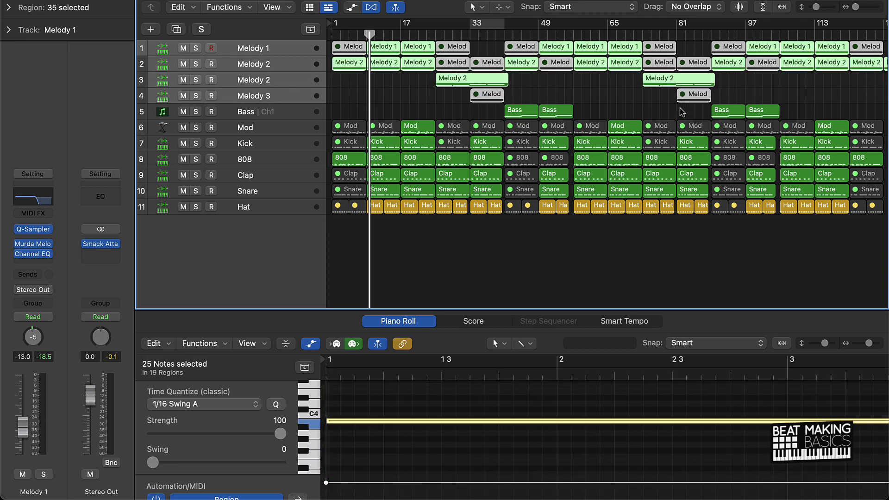
{"action": "mouse_move", "coordinate": [255, 63]}
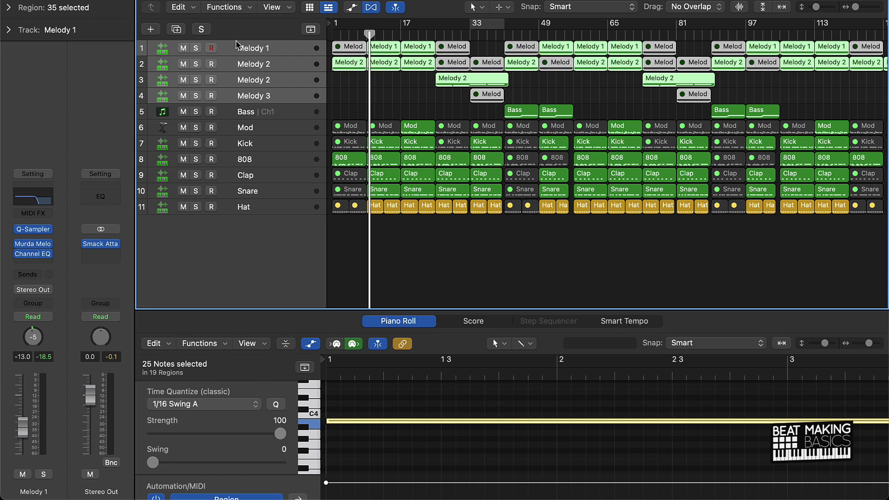
{"action": "mouse_move", "coordinate": [237, 44]}
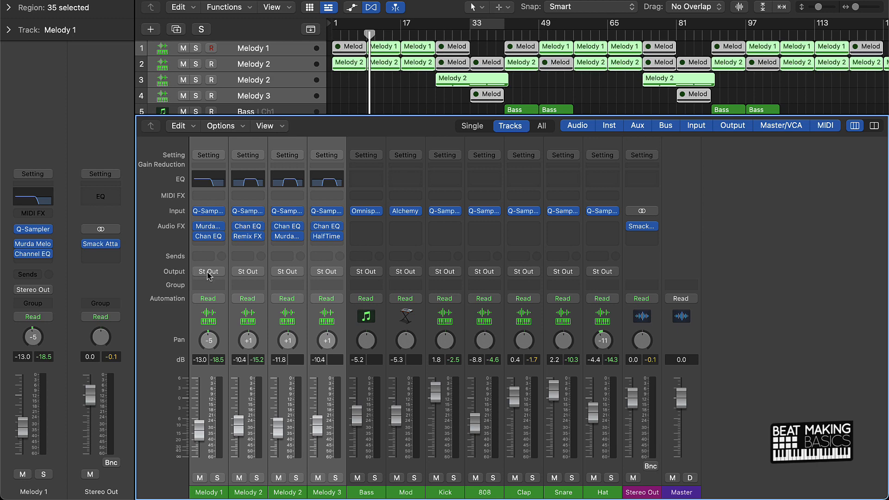
Route the selected melody tracks' output to Bus 1
{"action": "left_click", "coordinate": [208, 271]}
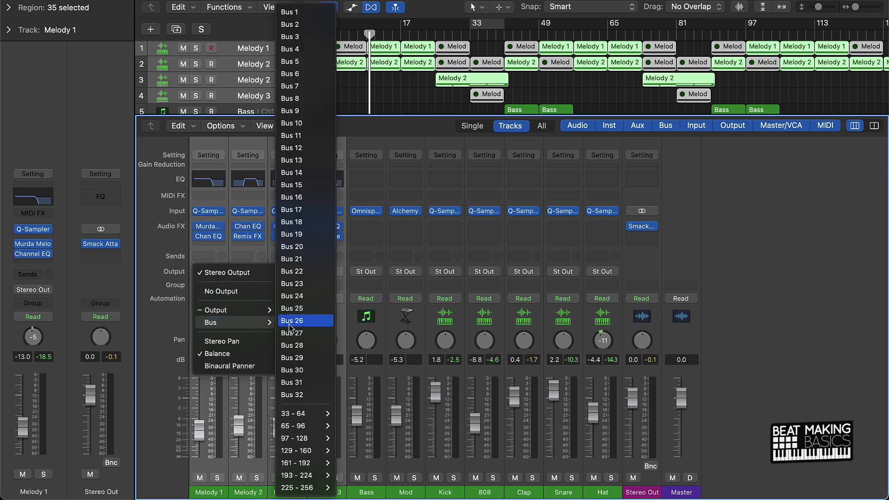
{"action": "left_click", "coordinate": [290, 333]}
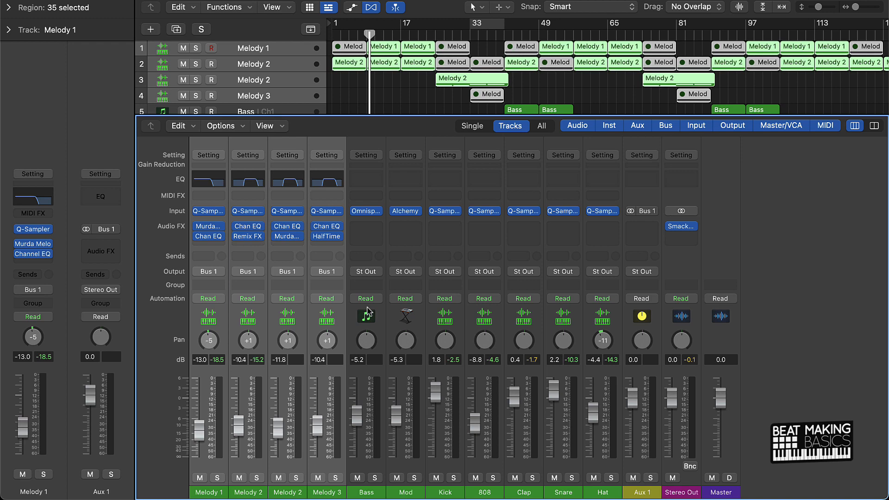
{"action": "mouse_move", "coordinate": [374, 403]}
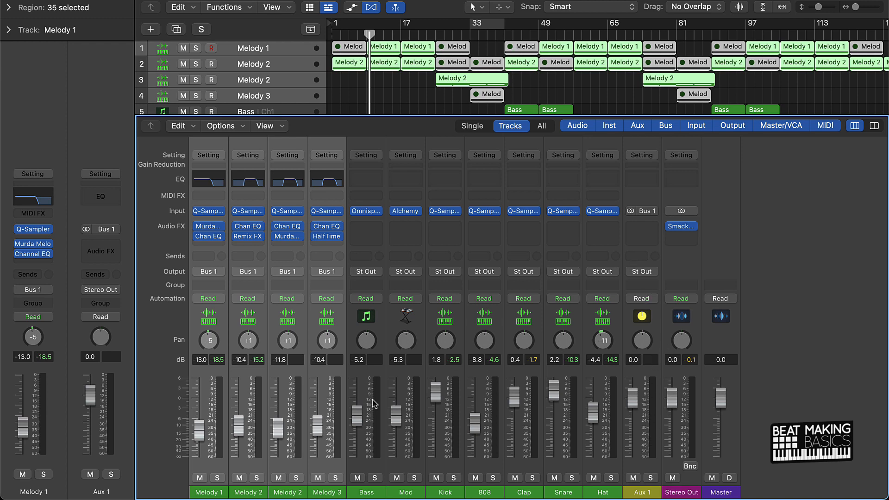
{"action": "mouse_move", "coordinate": [659, 381]}
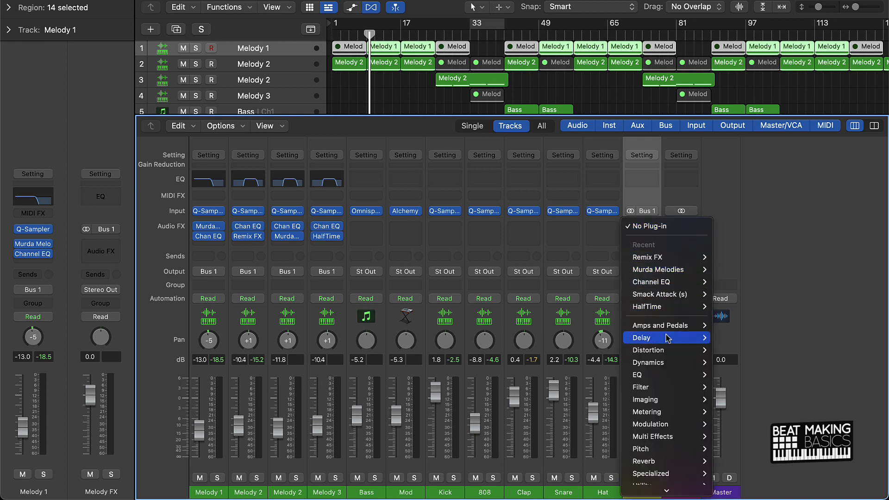
{"action": "mouse_move", "coordinate": [652, 437]}
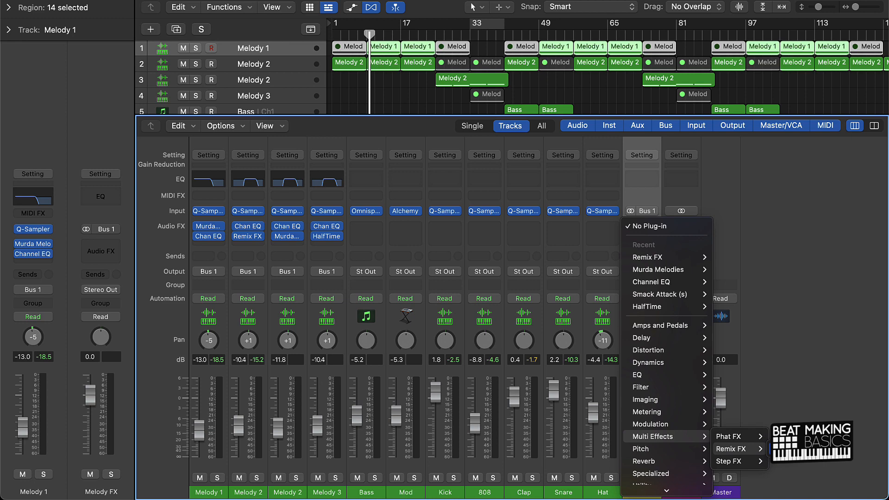
Insert Remix FX (Stereo) on the Melody FX aux, opening its plug-in window
{"action": "left_click", "coordinate": [732, 448]}
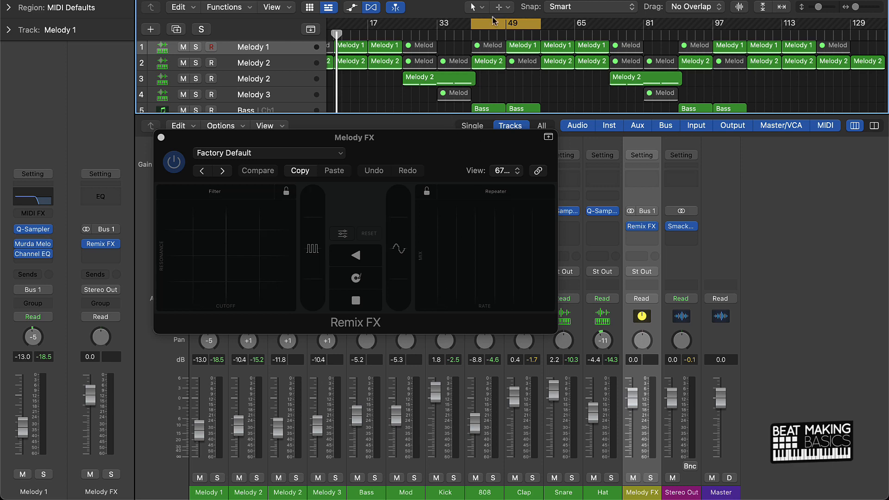
{"action": "mouse_move", "coordinate": [411, 149]}
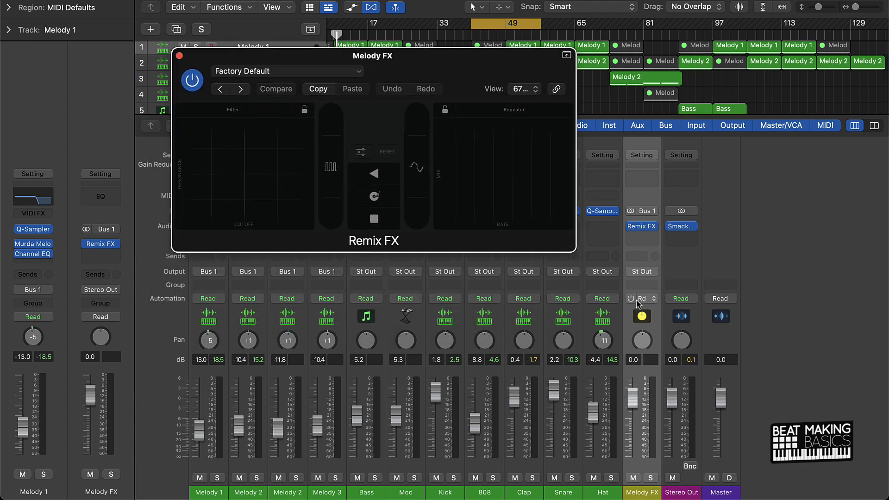
Set Melody FX to Latch and perform Remix FX filter, gater and tape stop moves
{"action": "left_click", "coordinate": [641, 298]}
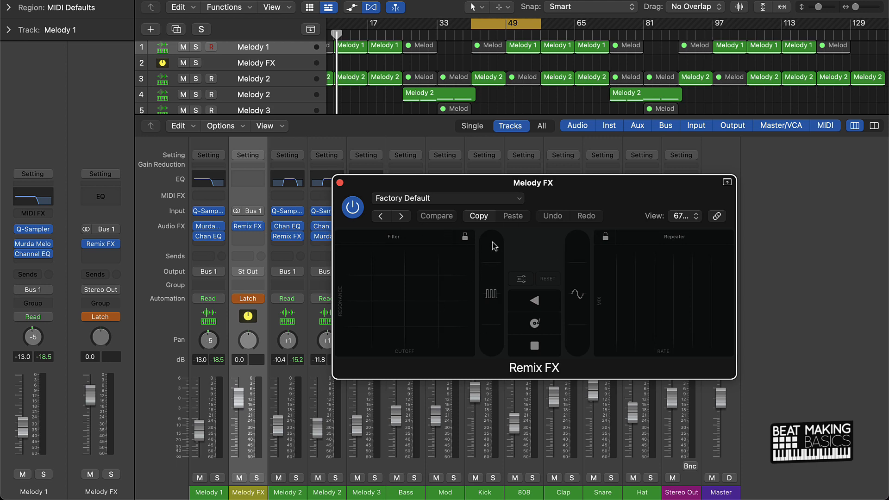
{"action": "mouse_move", "coordinate": [512, 6]}
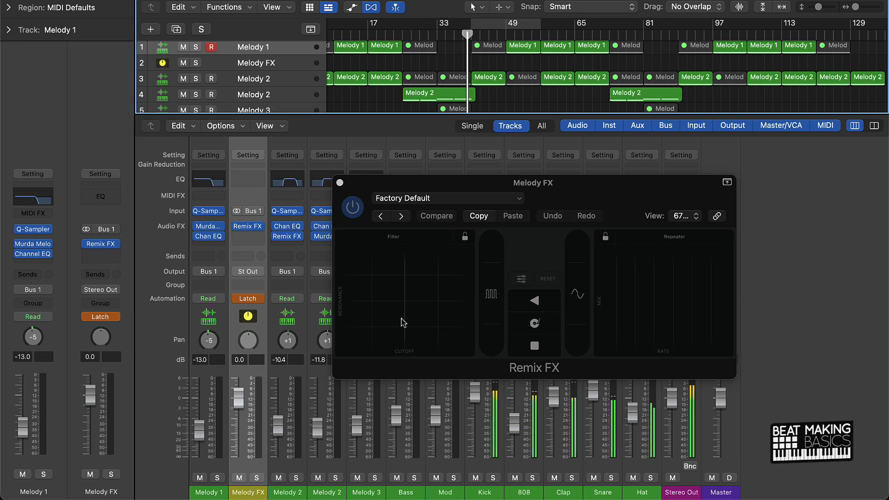
{"action": "left_click", "coordinate": [369, 328]}
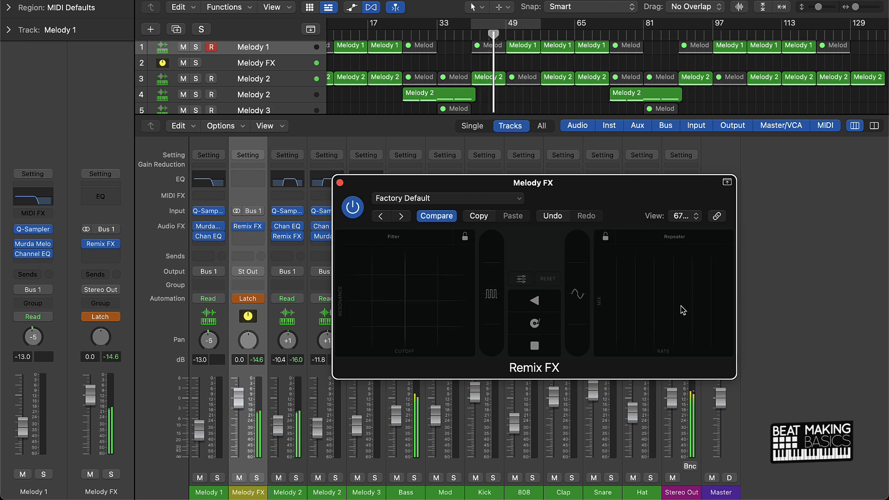
{"action": "mouse_move", "coordinate": [551, 346]}
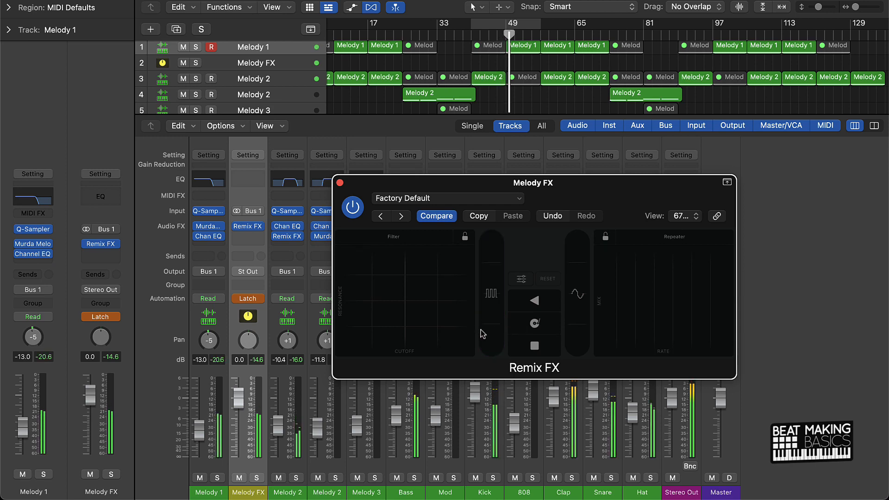
{"action": "left_click", "coordinate": [533, 346]}
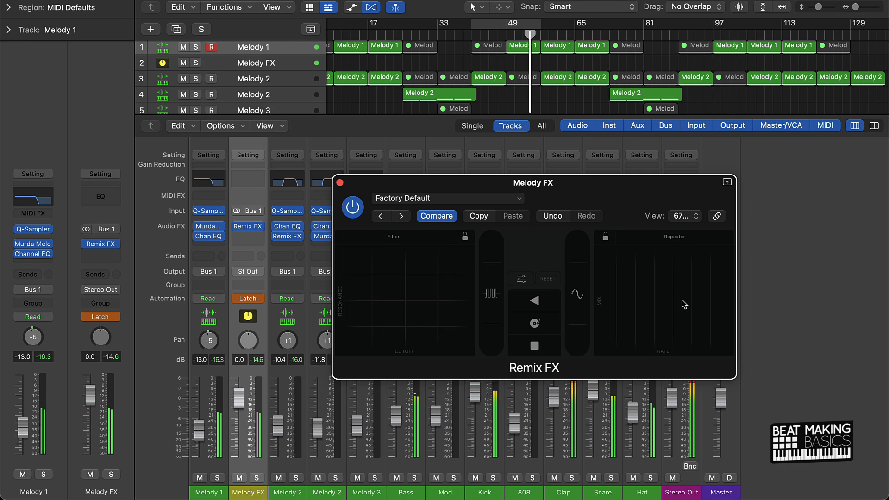
{"action": "mouse_move", "coordinate": [554, 348]}
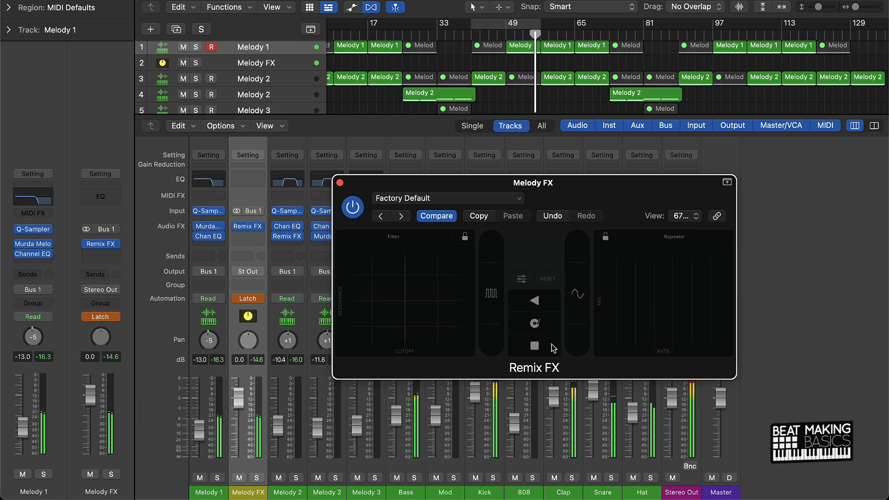
{"action": "left_click", "coordinate": [547, 347]}
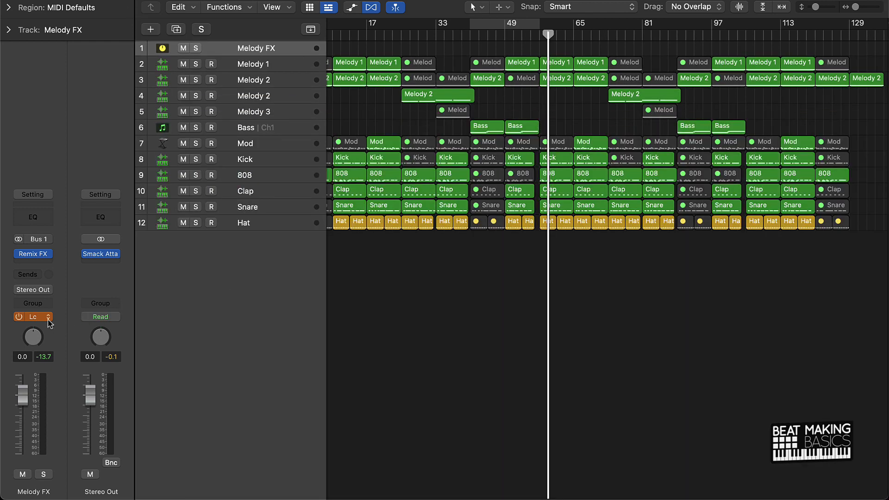
Switch the Melody FX automation mode back to Read
{"action": "left_click", "coordinate": [32, 316]}
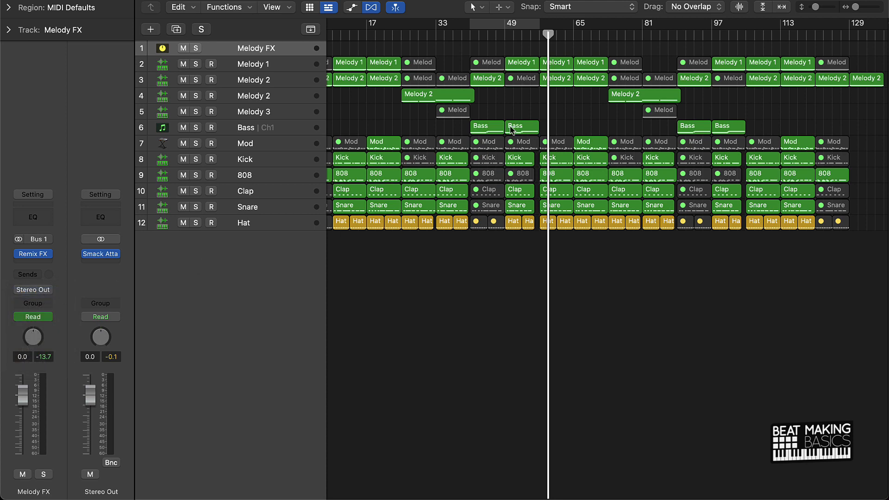
{"action": "mouse_move", "coordinate": [526, 107]}
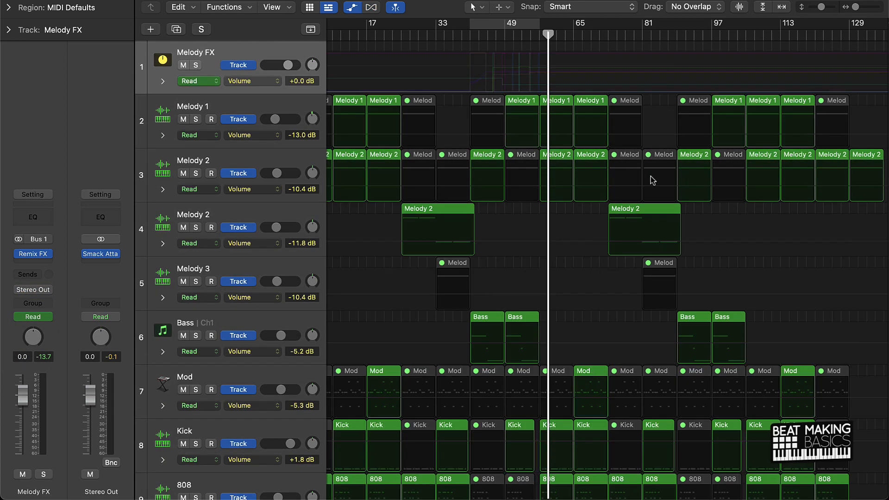
{"action": "mouse_move", "coordinate": [508, 92]}
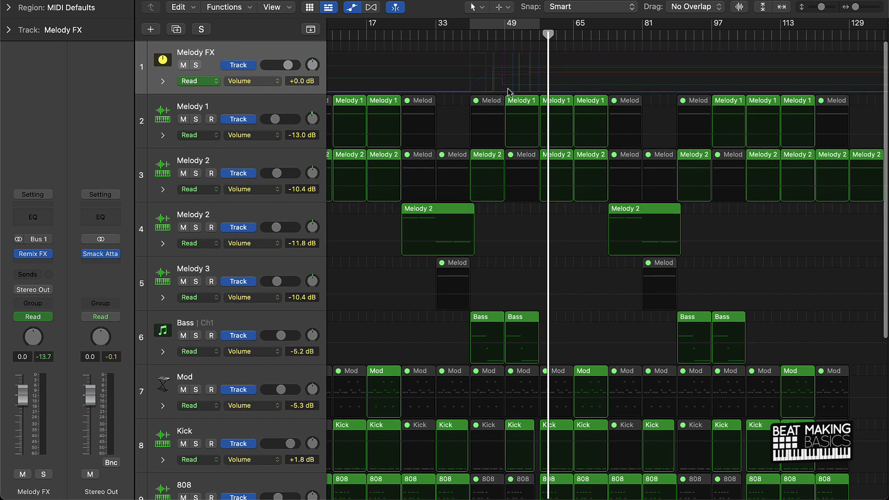
{"action": "mouse_move", "coordinate": [444, 90]}
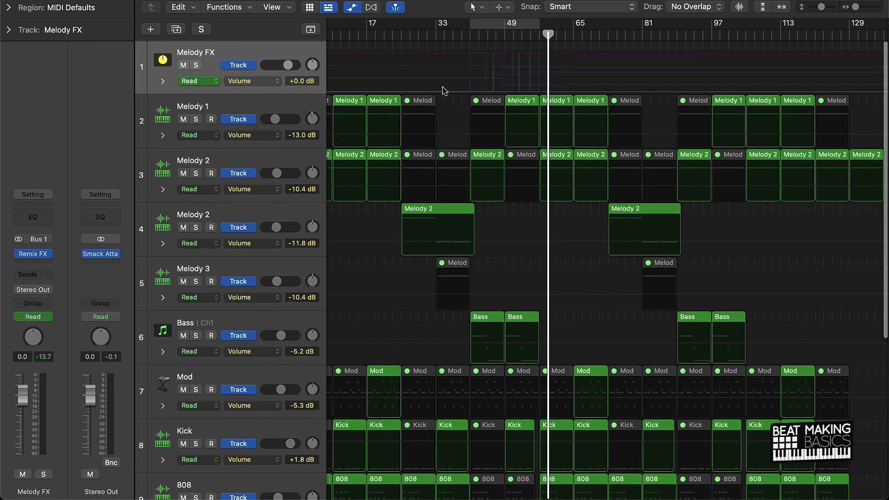
{"action": "mouse_move", "coordinate": [483, 67]}
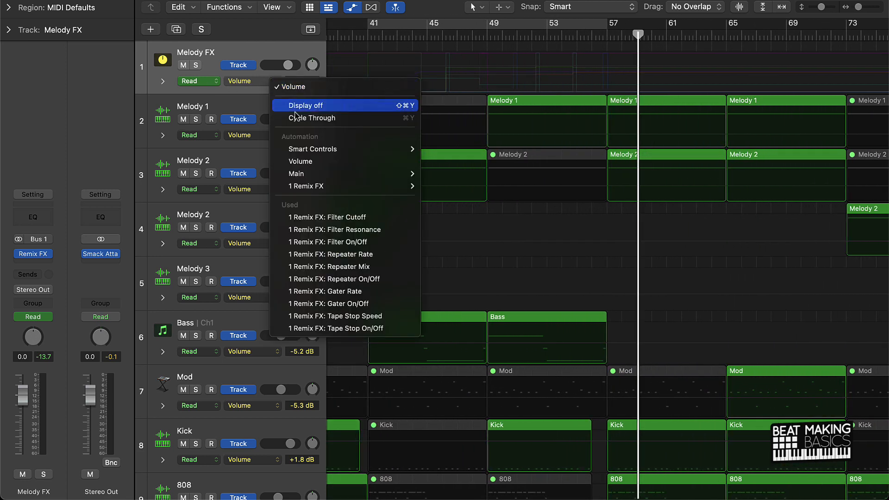
{"action": "mouse_move", "coordinate": [328, 267]}
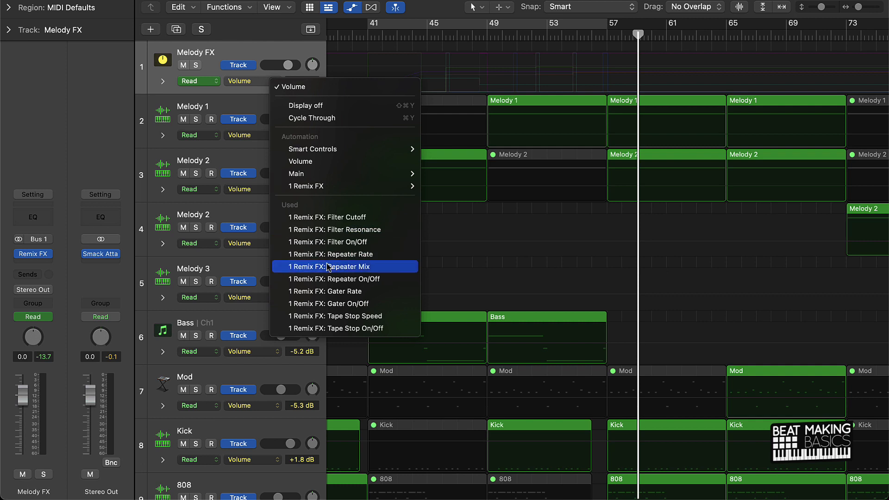
{"action": "mouse_move", "coordinate": [346, 217]}
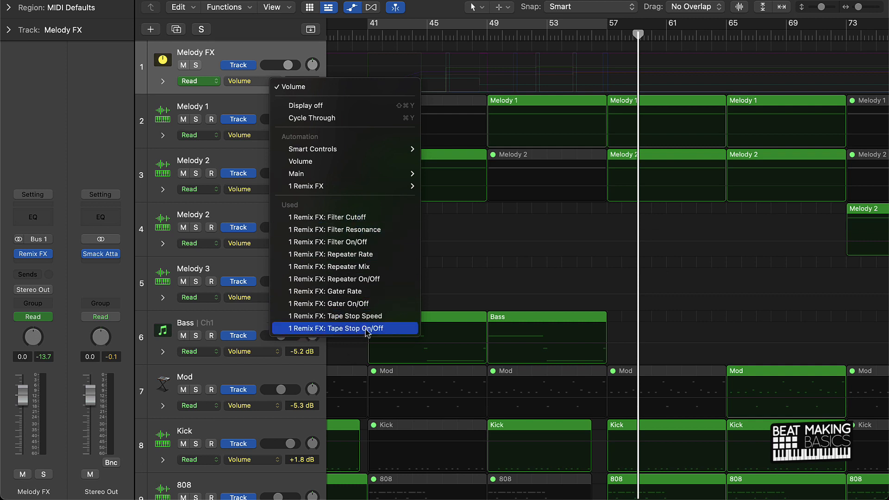
Show the Melody FX '1 Remix FX: Tape Stop On/Off' automation lane
{"action": "left_click", "coordinate": [337, 328]}
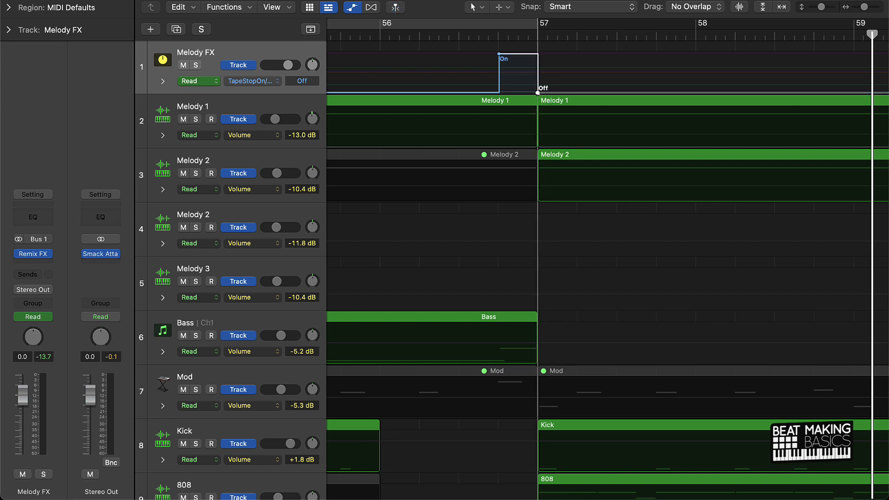
{"action": "scroll", "scroll_direction": "left", "scroll_amount": 3}
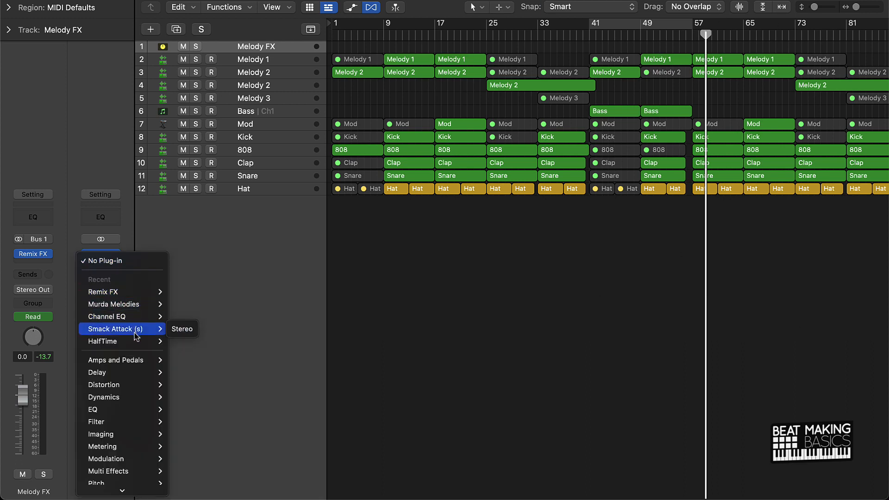
Add Remix FX to the Stereo Out after Smack Attack and set its automation to Latch
{"action": "left_click", "coordinate": [181, 329]}
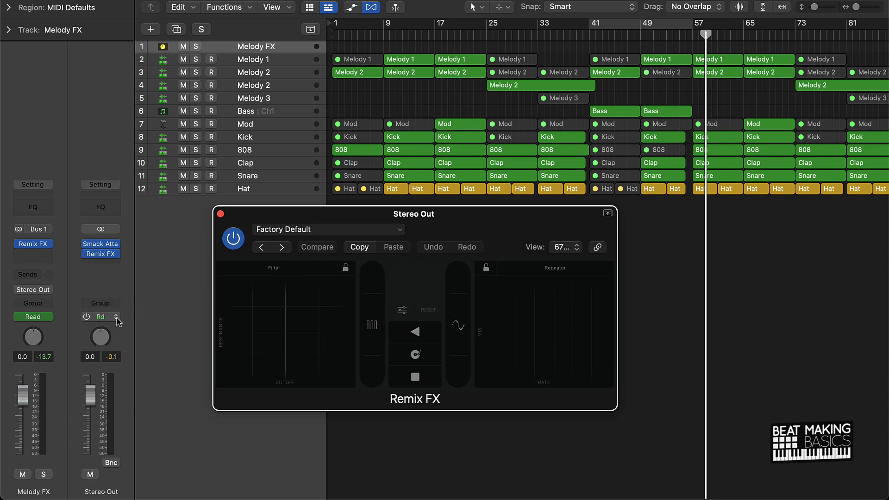
{"action": "left_click", "coordinate": [100, 317]}
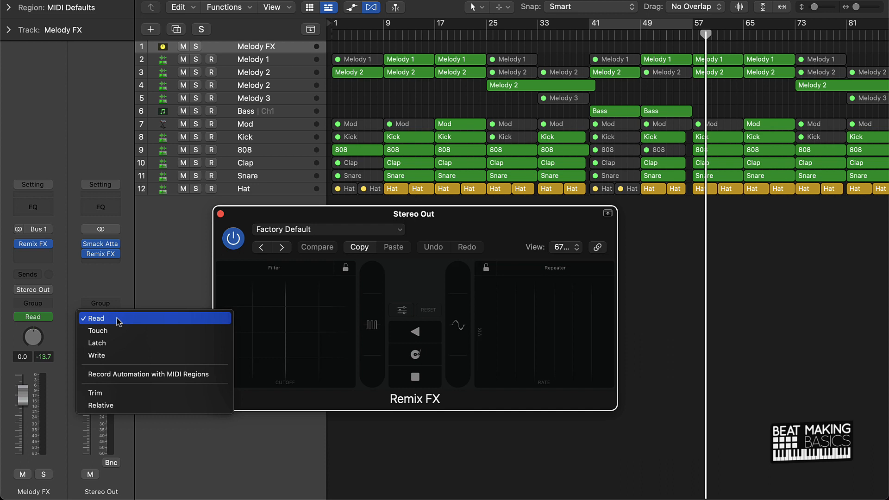
{"action": "left_click", "coordinate": [98, 343]}
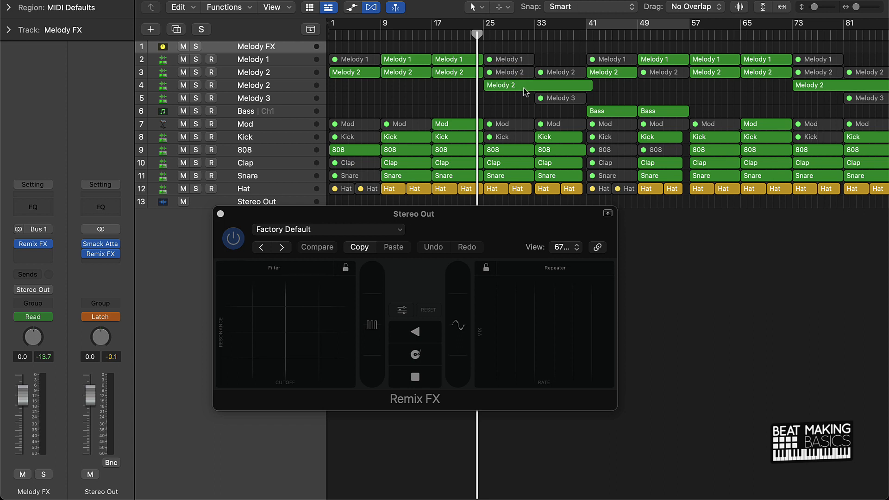
{"action": "mouse_move", "coordinate": [274, 338]}
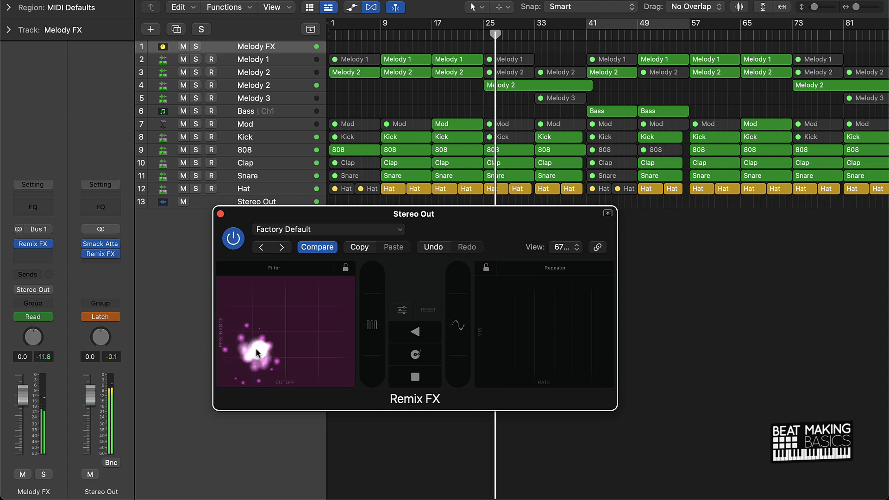
Sweep the Stereo Out Remix FX filter XY pad across cutoff and resonance
{"action": "left_click_drag", "start_coordinate": [258, 351], "coordinate": [267, 349]}
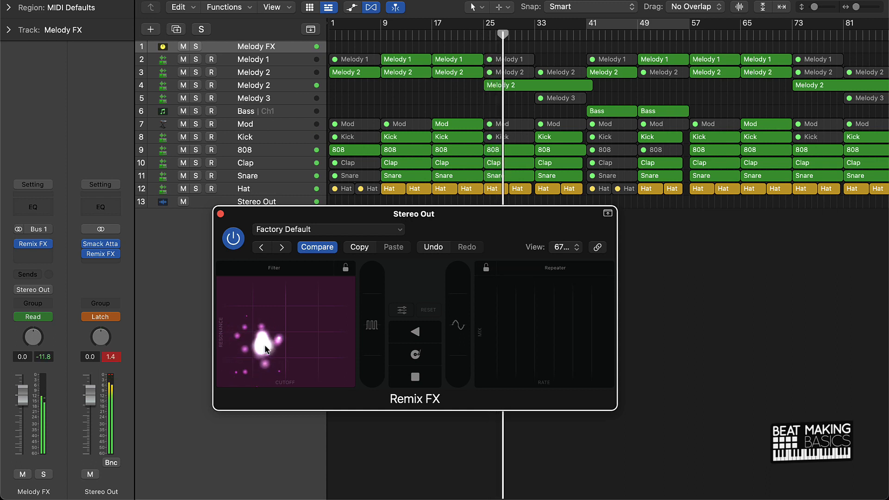
{"action": "left_click_drag", "start_coordinate": [264, 350], "coordinate": [279, 342]}
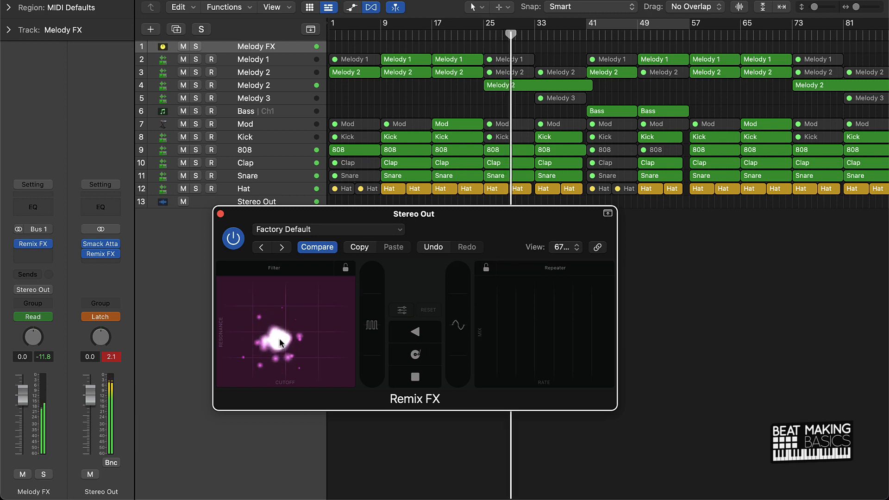
{"action": "left_click_drag", "start_coordinate": [279, 343], "coordinate": [288, 332]}
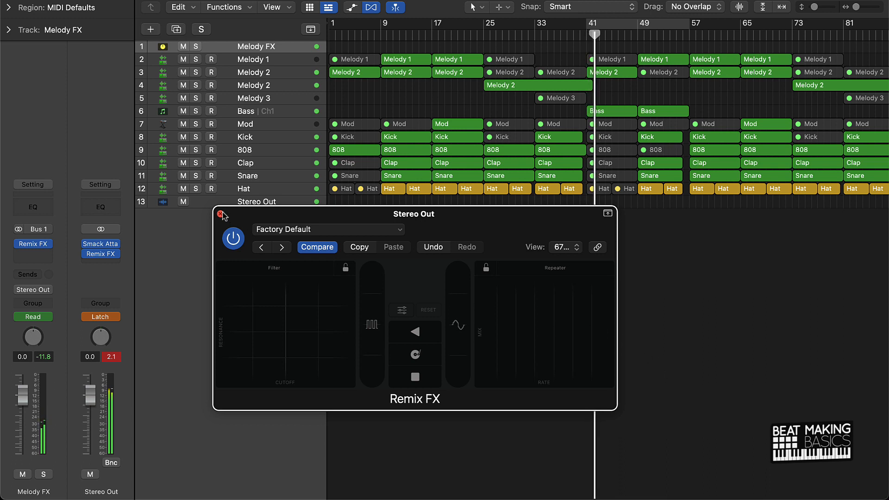
Close the Stereo Out Remix FX window and return automation mode to Read
{"action": "left_click", "coordinate": [220, 214]}
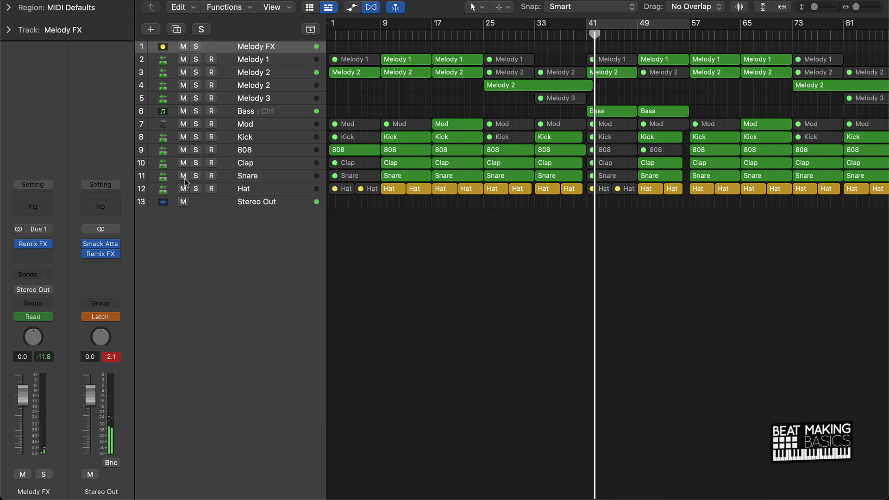
{"action": "left_click", "coordinate": [100, 316]}
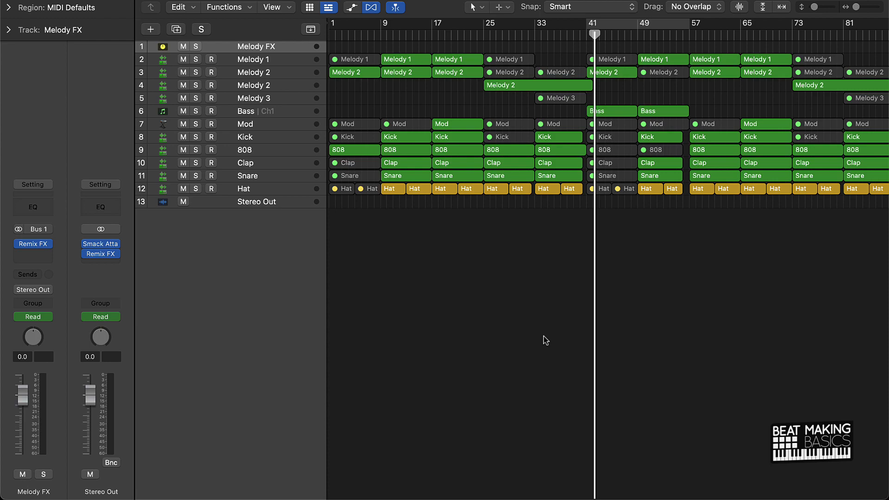
{"action": "mouse_move", "coordinate": [546, 328]}
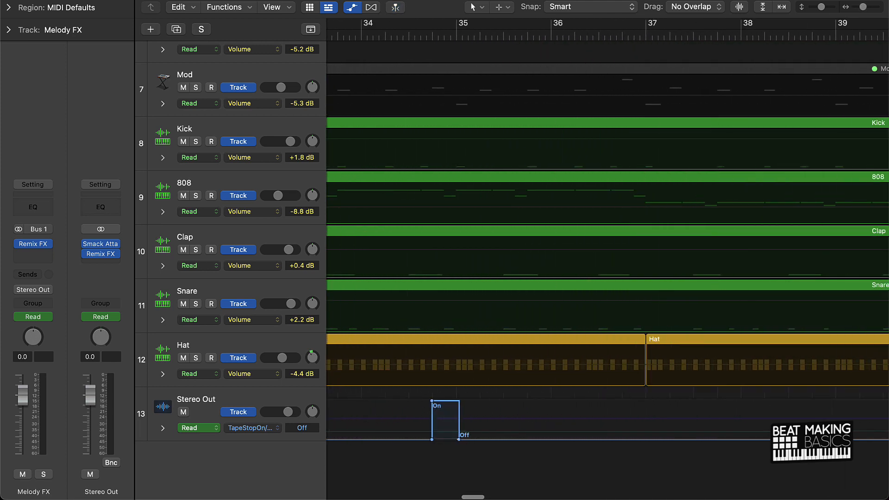
Show the Remix FX Gater On/Off automation in the Stereo Out lane
{"action": "left_click", "coordinate": [253, 427]}
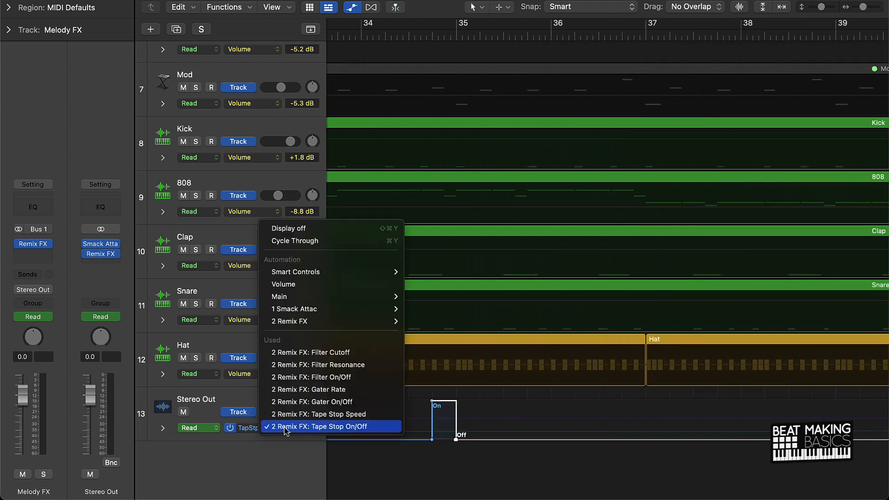
{"action": "mouse_move", "coordinate": [331, 402]}
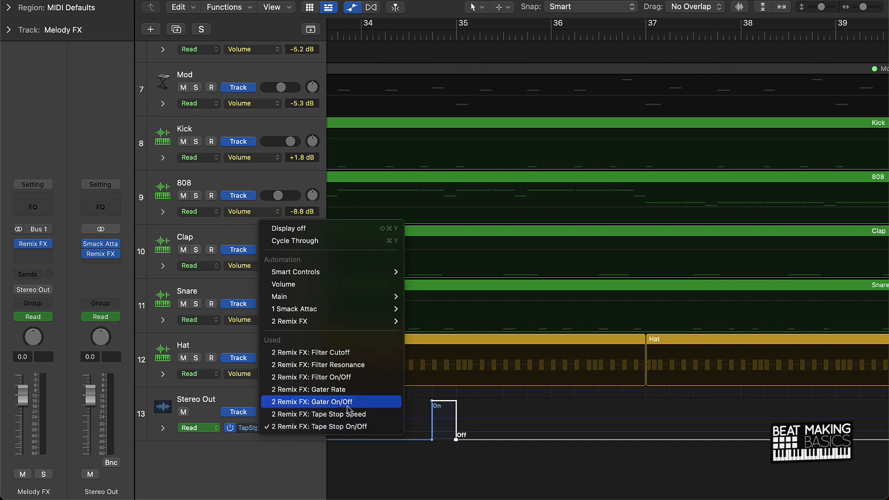
{"action": "left_click", "coordinate": [311, 401]}
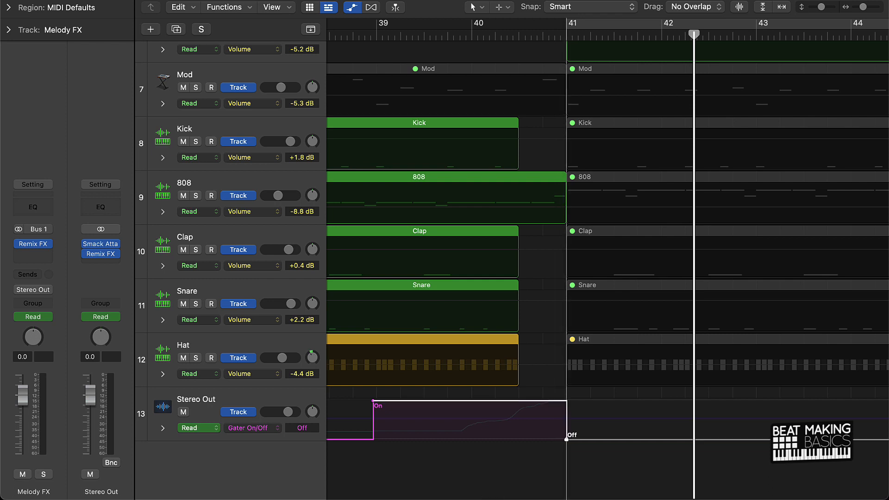
{"action": "mouse_move", "coordinate": [412, 417]}
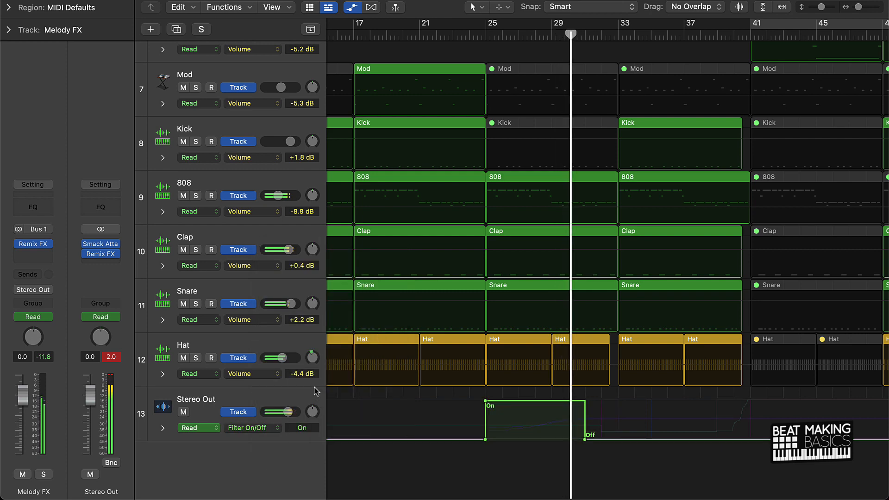
Display the Stereo Out Remix FX Filter Cutoff sweep and scroll across the arrangement
{"action": "left_click", "coordinate": [253, 428]}
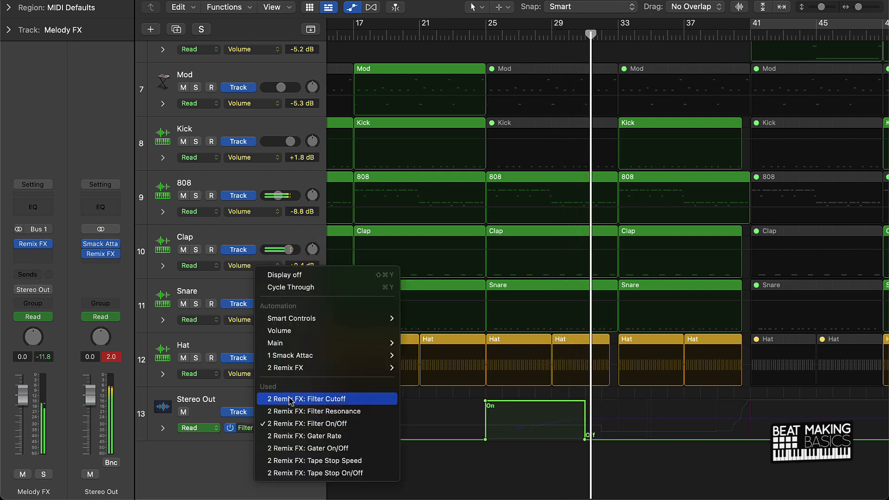
{"action": "left_click", "coordinate": [302, 399]}
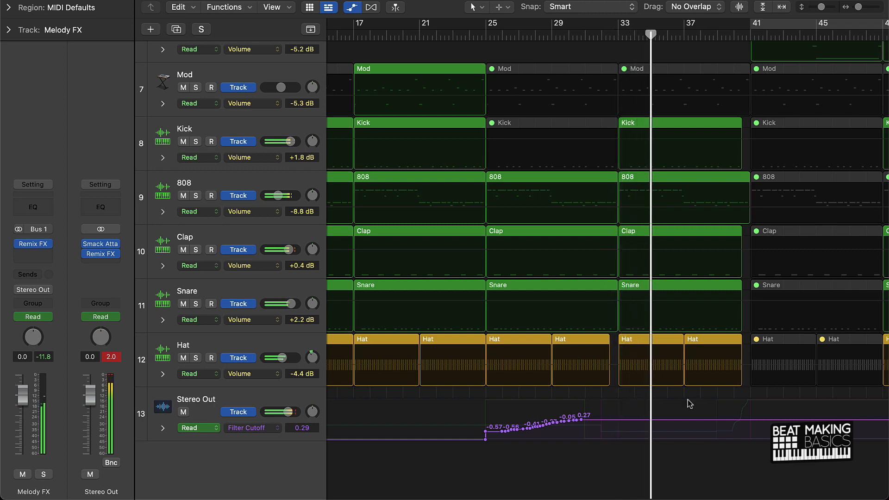
{"action": "scroll", "scroll_direction": "right", "scroll_amount": 3}
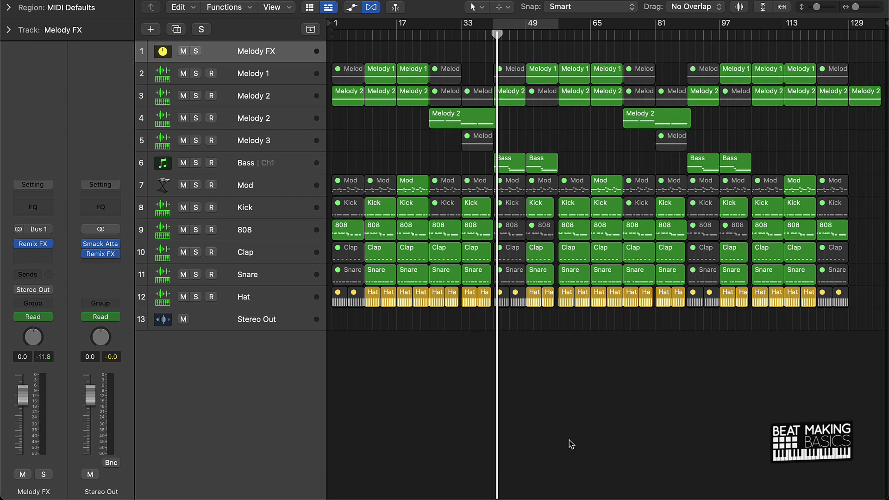
Open track export settings, toggling Add to Project Browser and Include Audio Tail on then off
{"action": "left_click", "coordinate": [395, 7]}
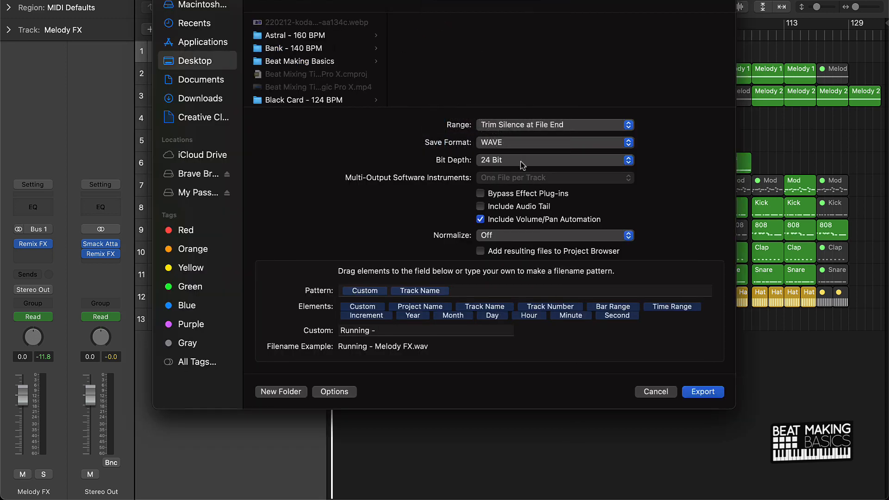
{"action": "mouse_move", "coordinate": [503, 228]}
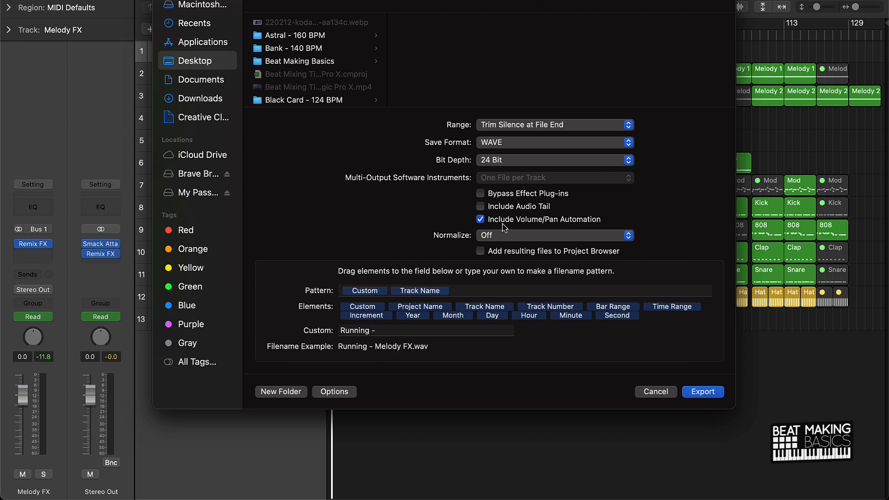
{"action": "mouse_move", "coordinate": [531, 230]}
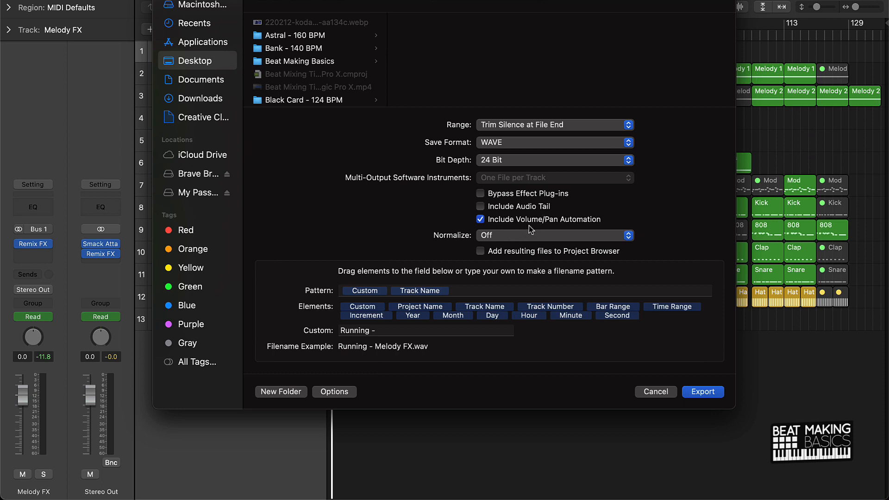
{"action": "mouse_move", "coordinate": [593, 227]}
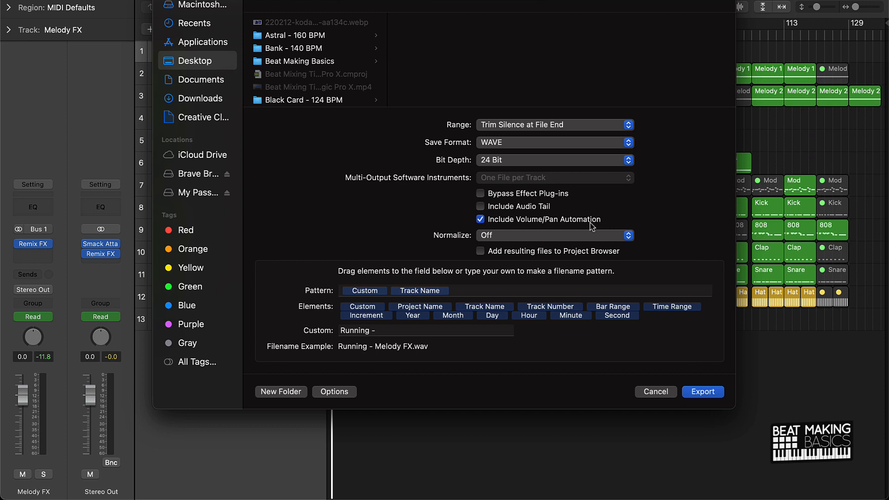
{"action": "mouse_move", "coordinate": [462, 234]}
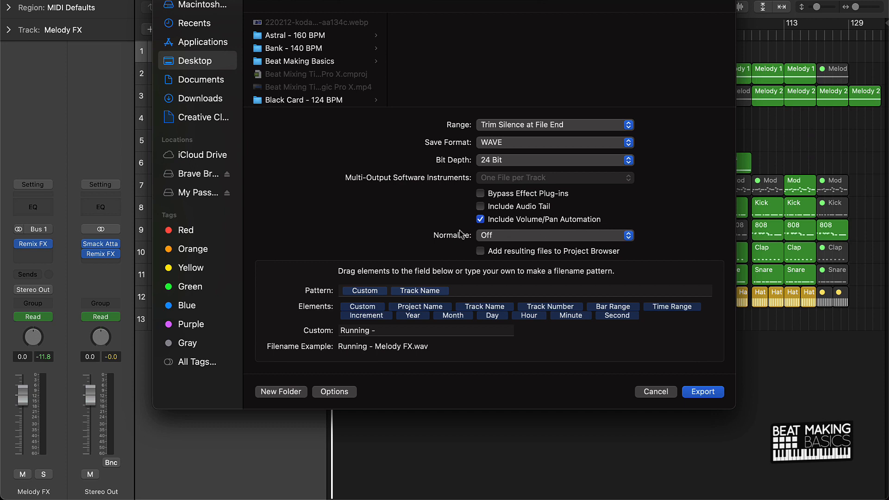
{"action": "left_click", "coordinate": [481, 251]}
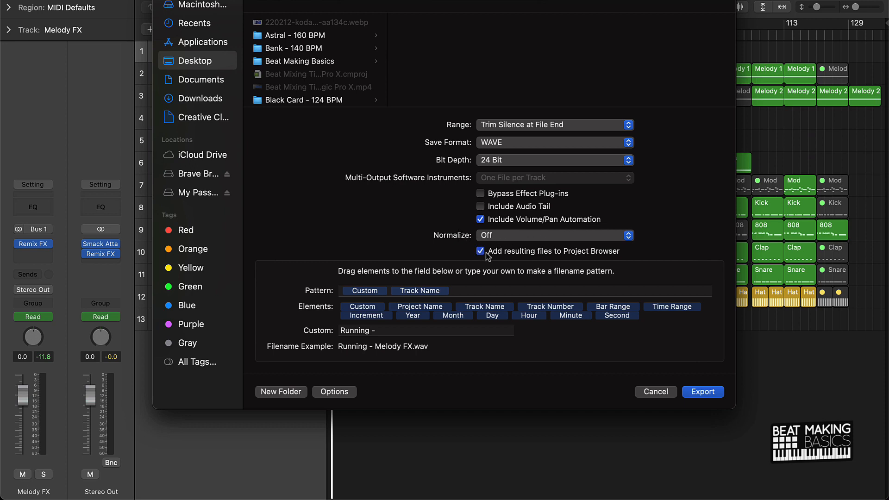
{"action": "left_click", "coordinate": [480, 251]}
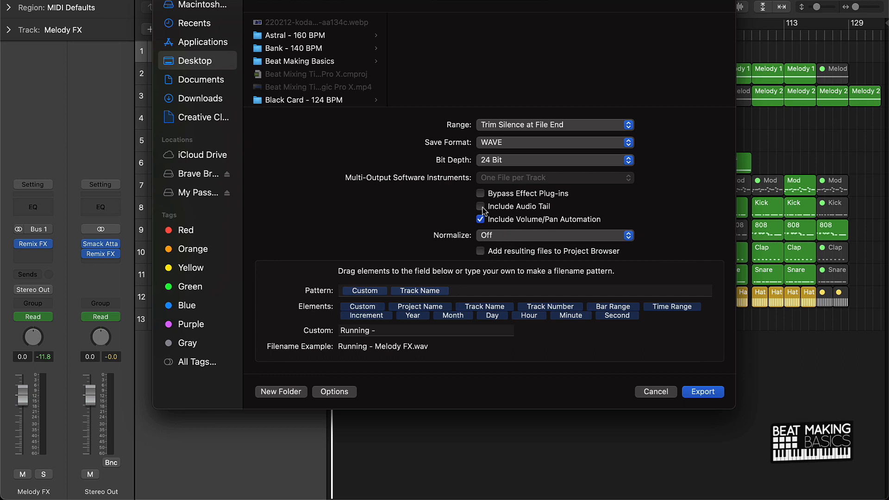
{"action": "left_click", "coordinate": [481, 205]}
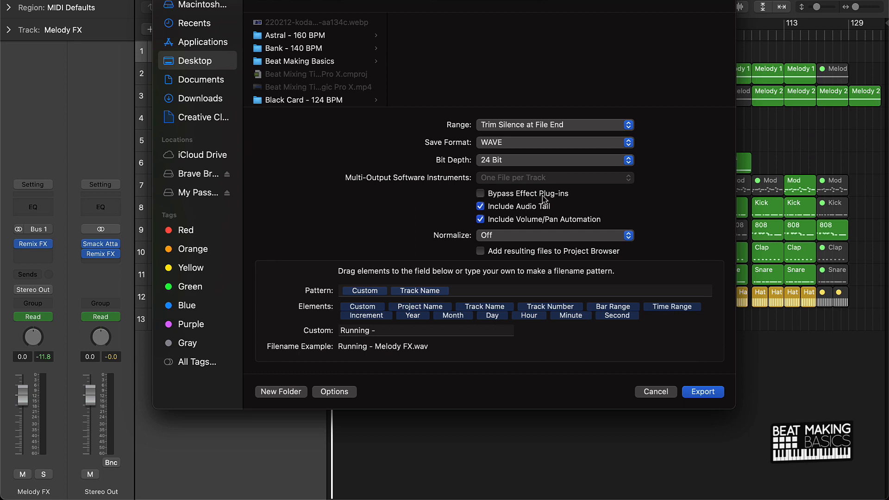
{"action": "mouse_move", "coordinate": [549, 203]}
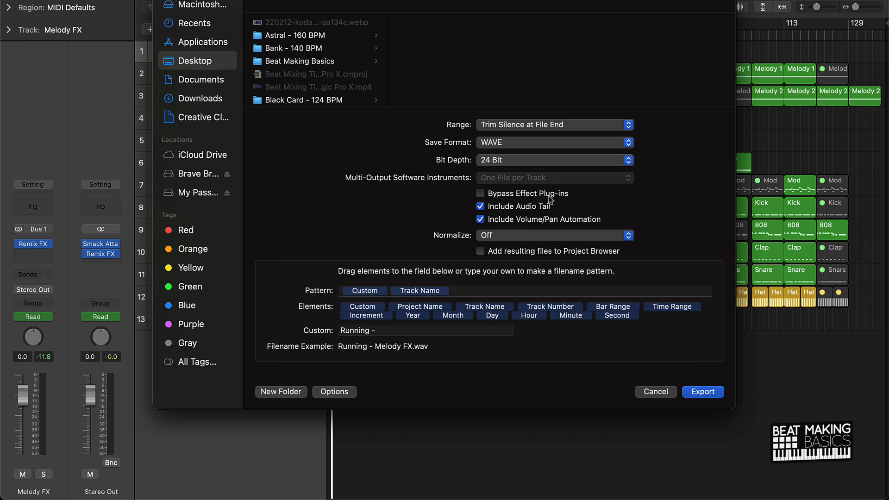
{"action": "left_click", "coordinate": [480, 207]}
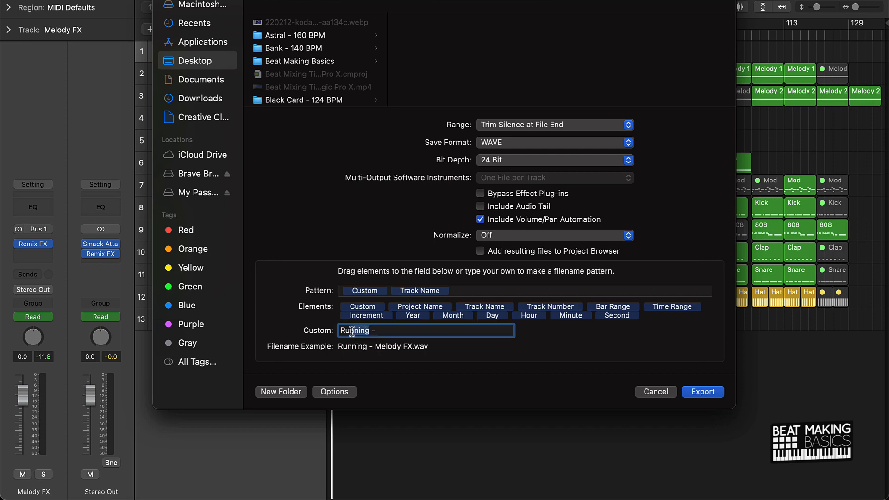
Select the custom filename text in the export dialog
{"action": "double_click", "coordinate": [354, 330]}
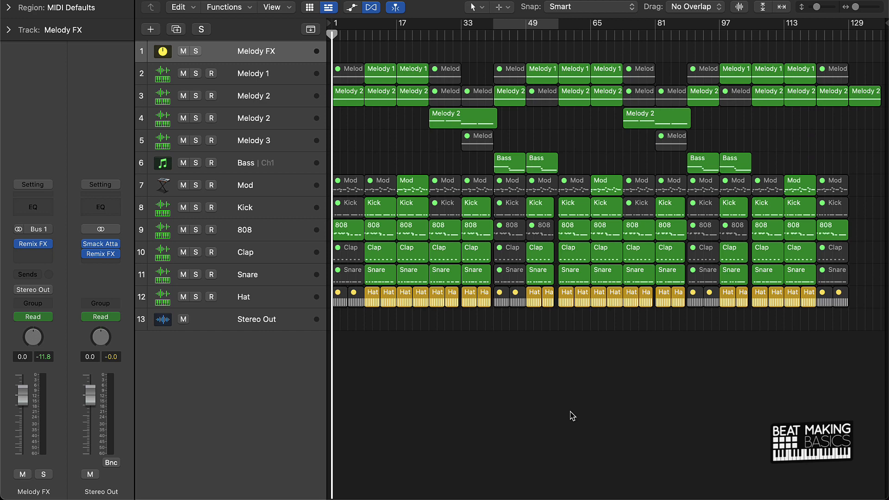
{"action": "mouse_move", "coordinate": [581, 315]}
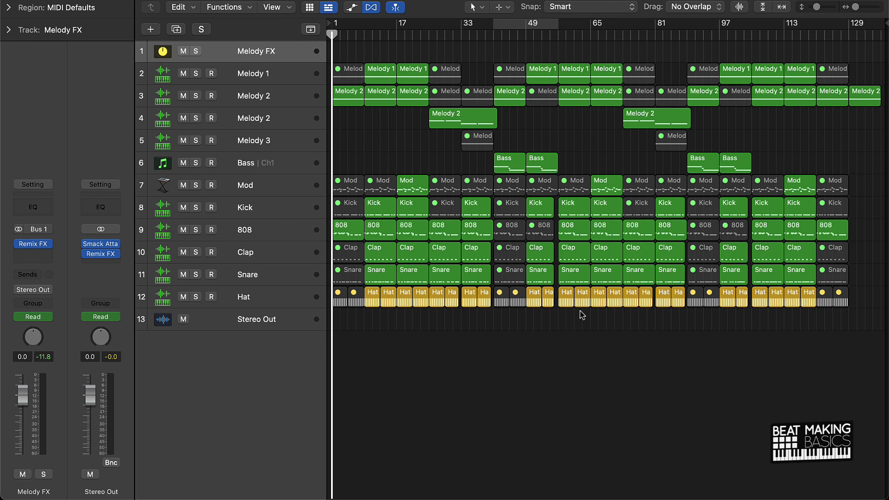